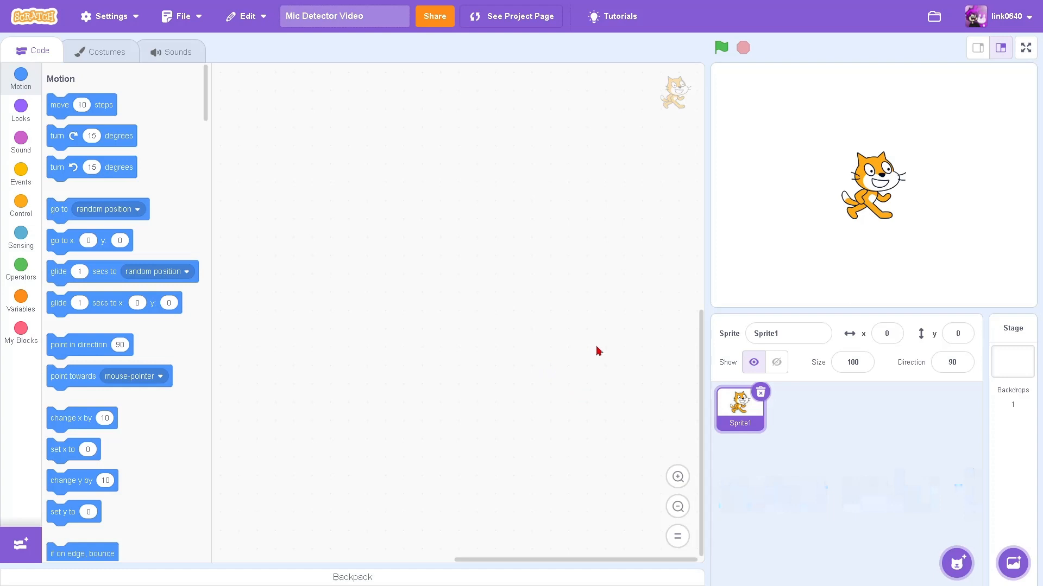
pyautogui.moveTo(592, 240)
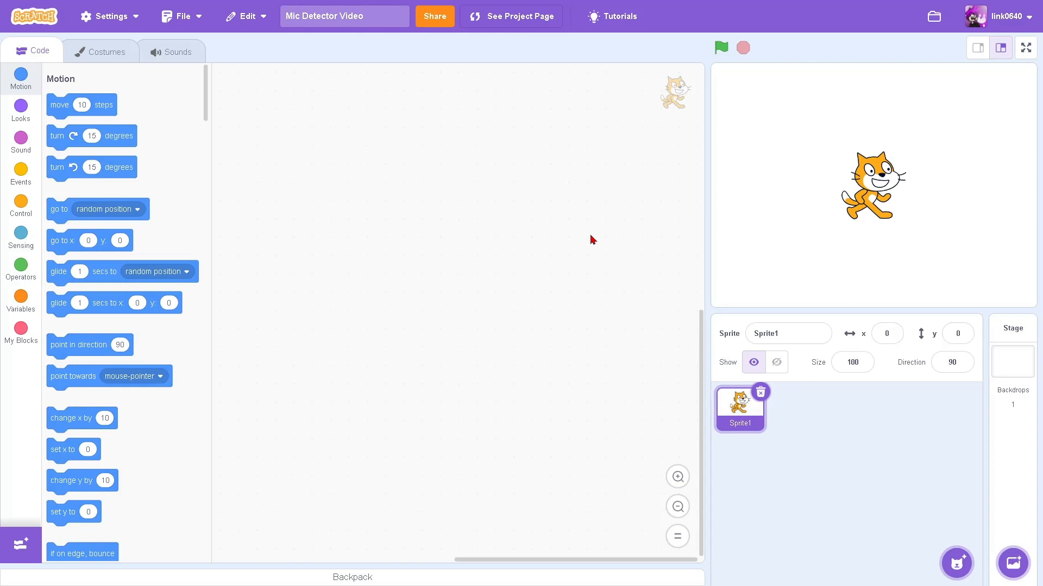
pyautogui.moveTo(516, 359)
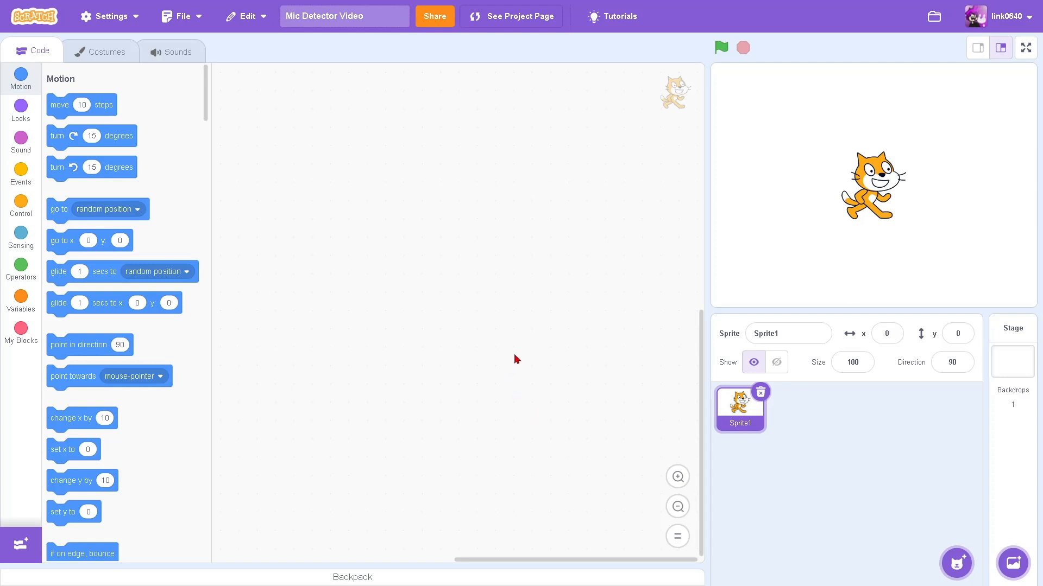
pyautogui.moveTo(454, 378)
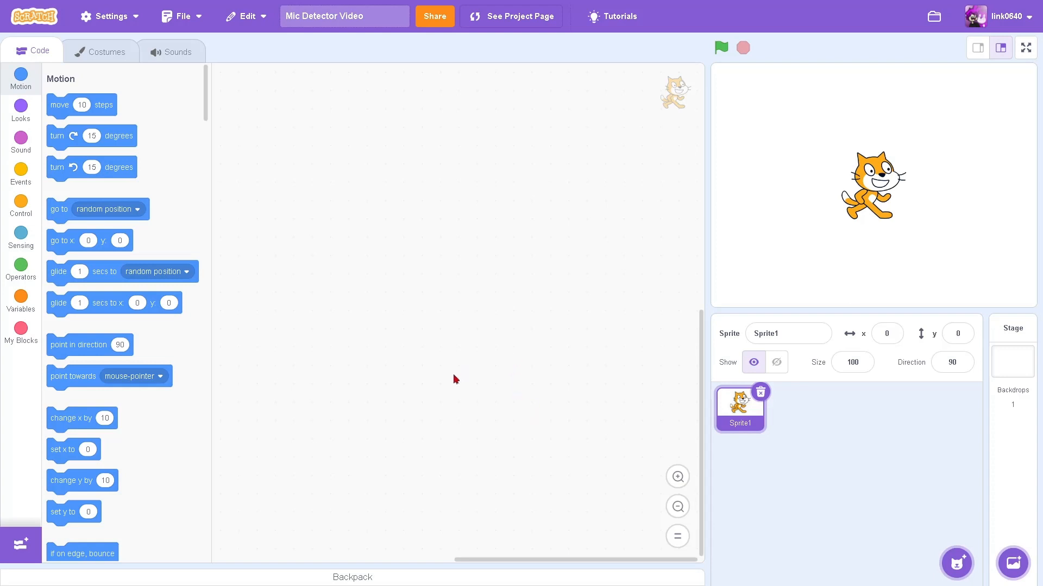
pyautogui.moveTo(49, 214)
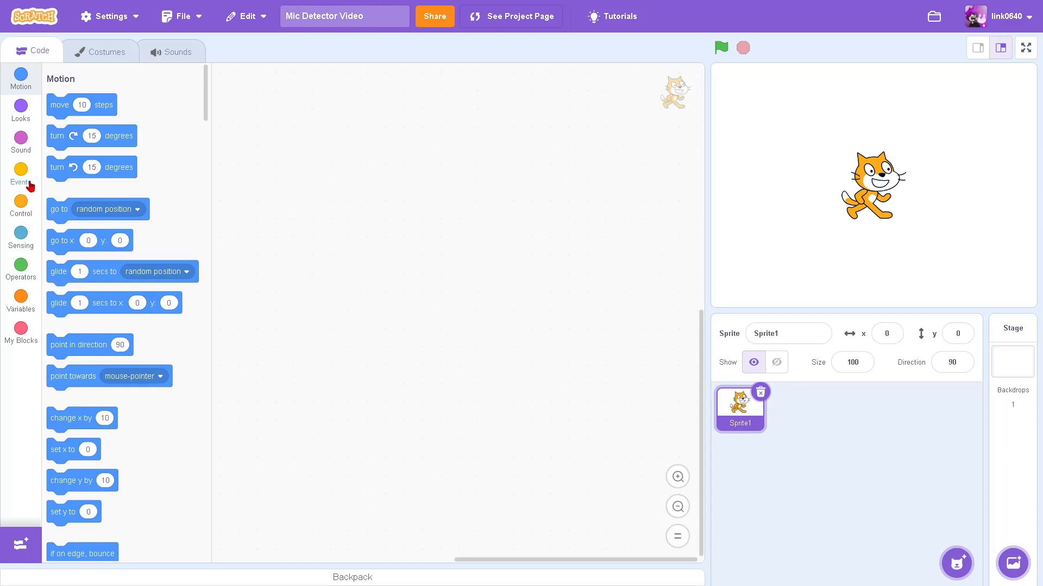
# - Put a forever loop holding an if-then-else block under the green-flag hat
pyautogui.click(21, 180)
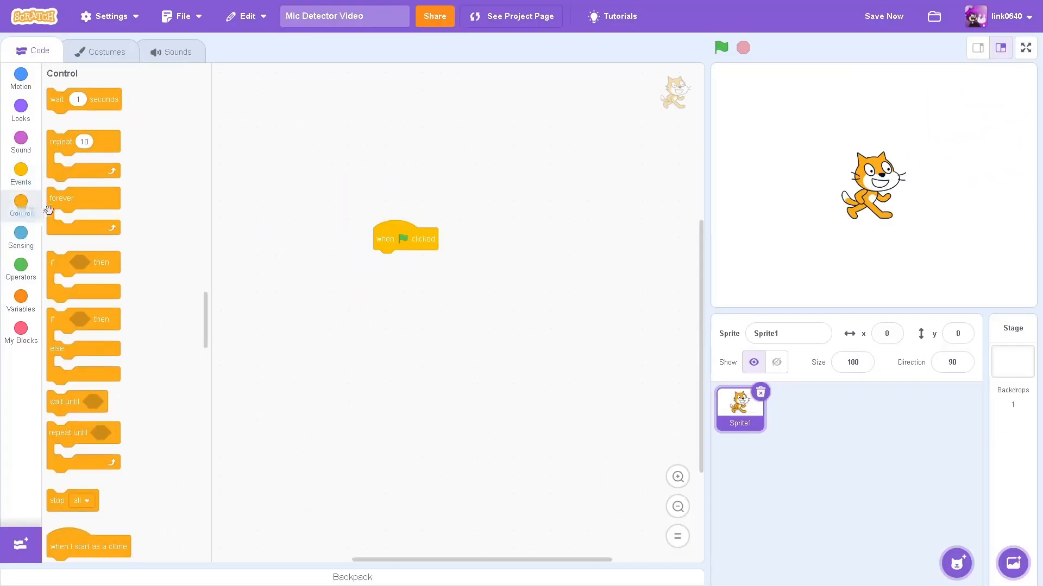
pyautogui.moveTo(62, 199); pyautogui.dragTo(388, 261)
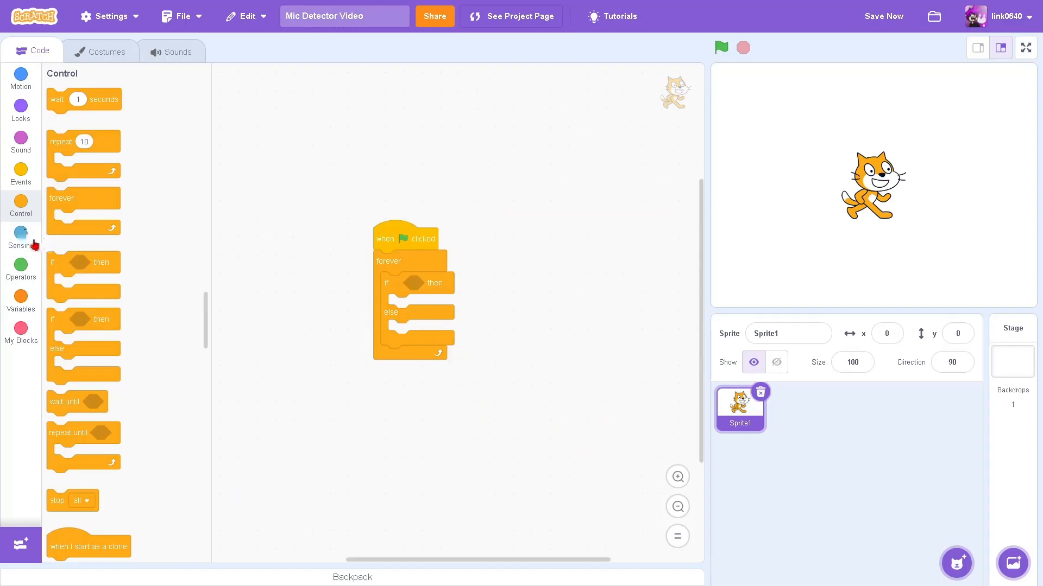
# - Set the if-else condition to 'loudness < 1' using Sensing and Operators blocks
pyautogui.click(21, 234)
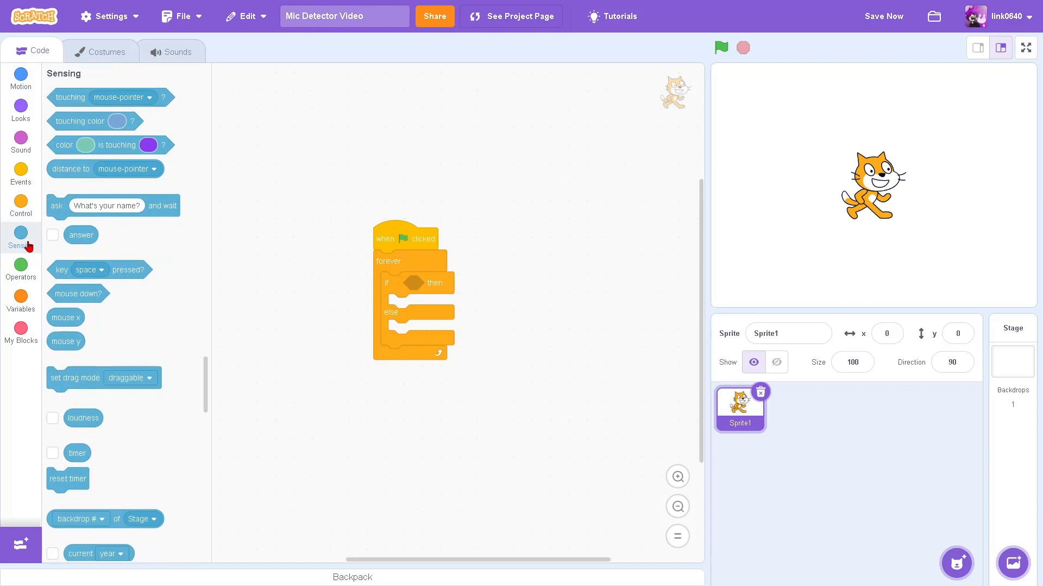
pyautogui.moveTo(119, 414)
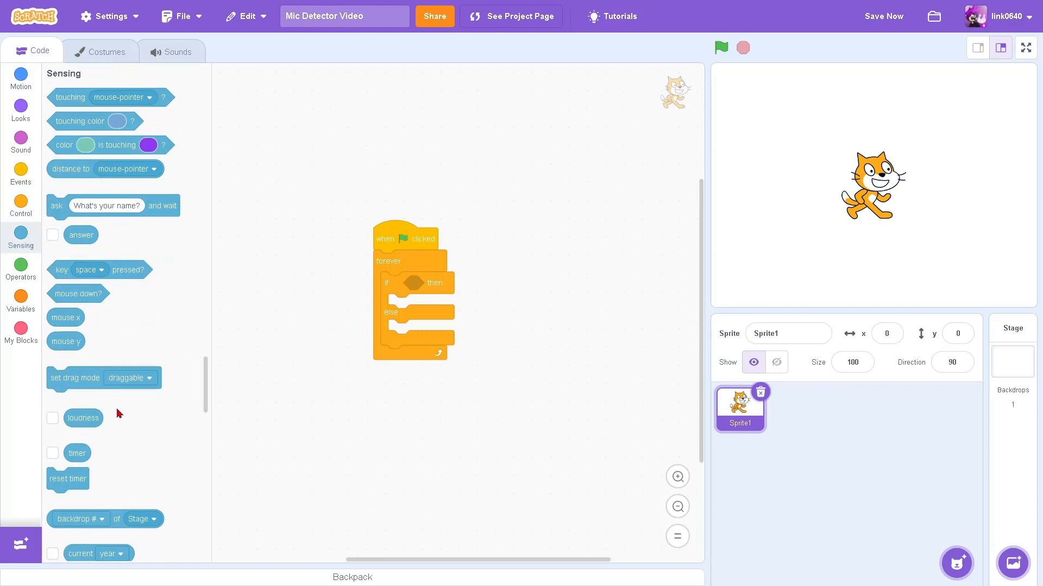
pyautogui.moveTo(83, 418); pyautogui.dragTo(458, 434)
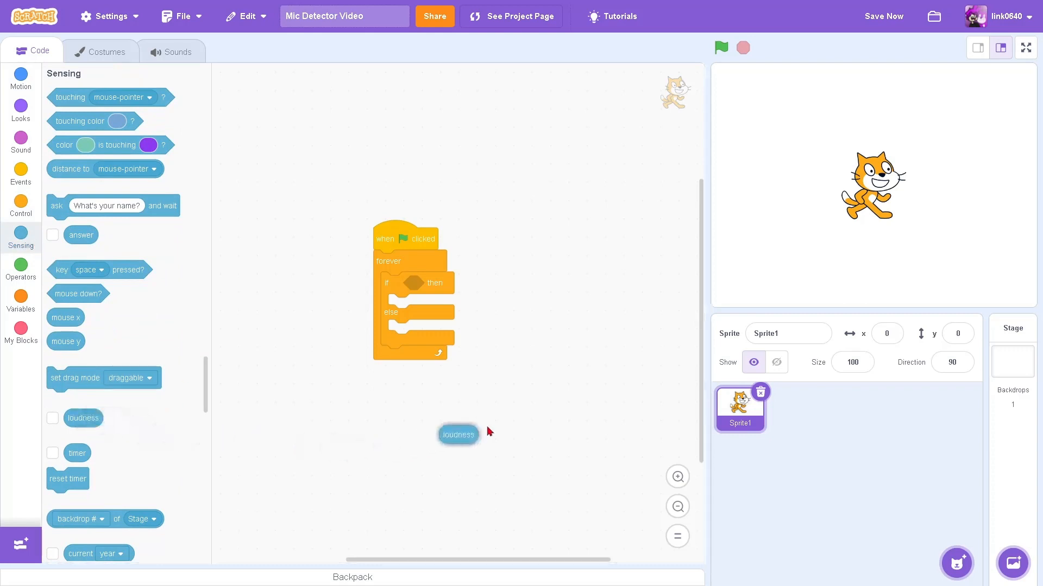
pyautogui.click(21, 269)
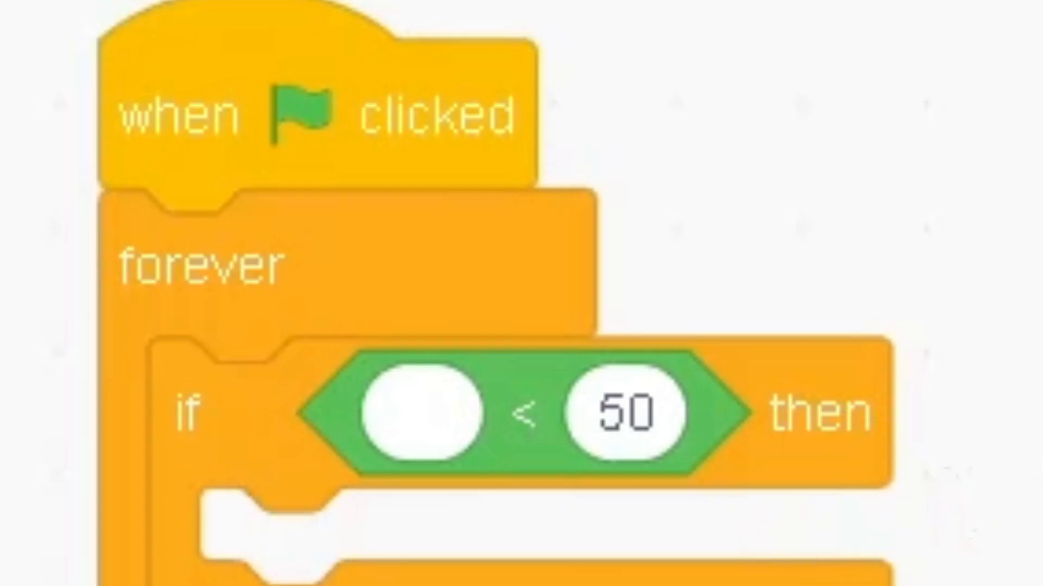
pyautogui.moveTo(412, 412); pyautogui.dragTo(412, 412)
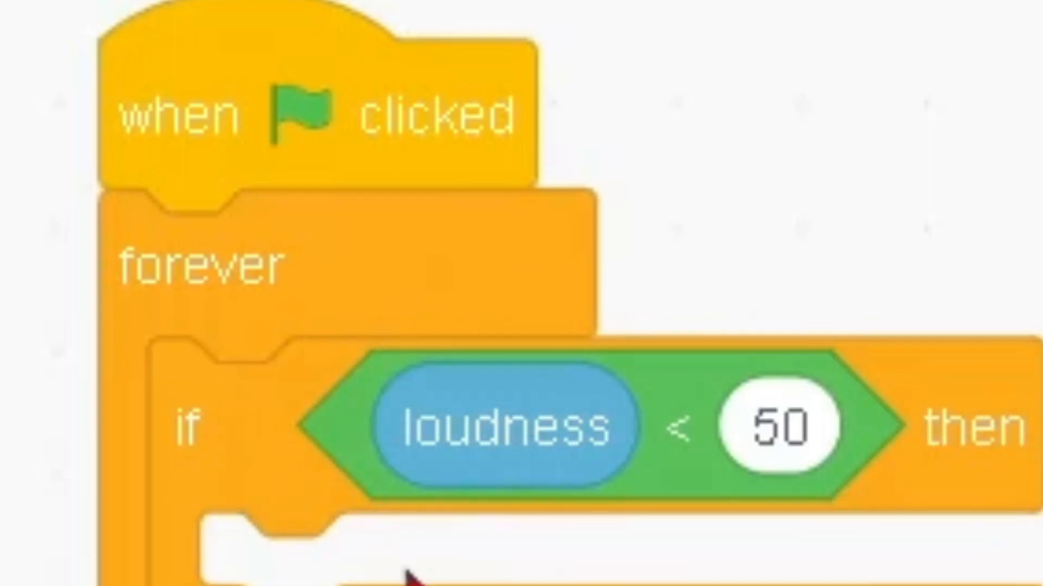
pyautogui.click(774, 427)
pyautogui.write('1')
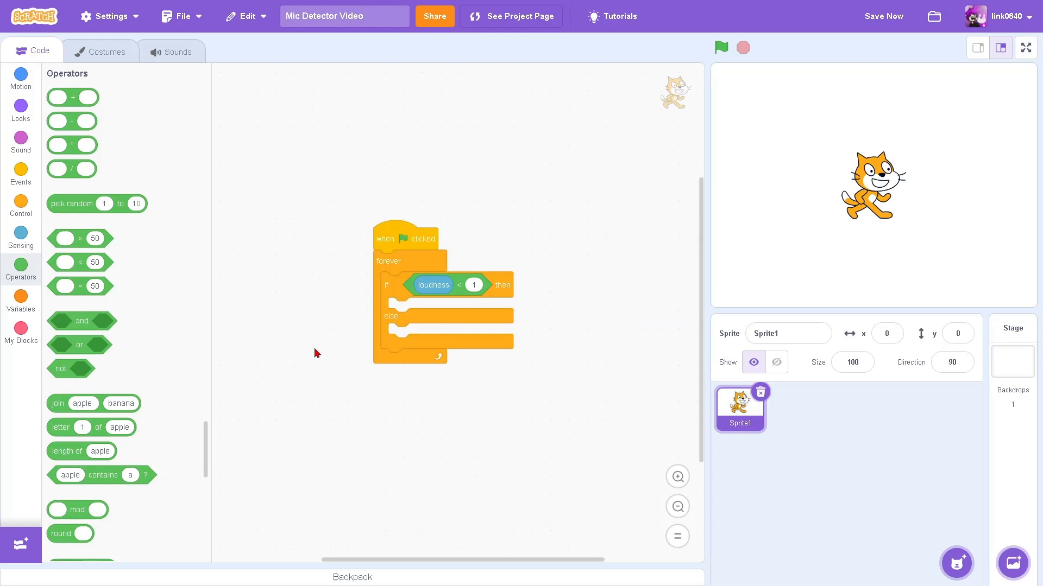
pyautogui.moveTo(445, 415)
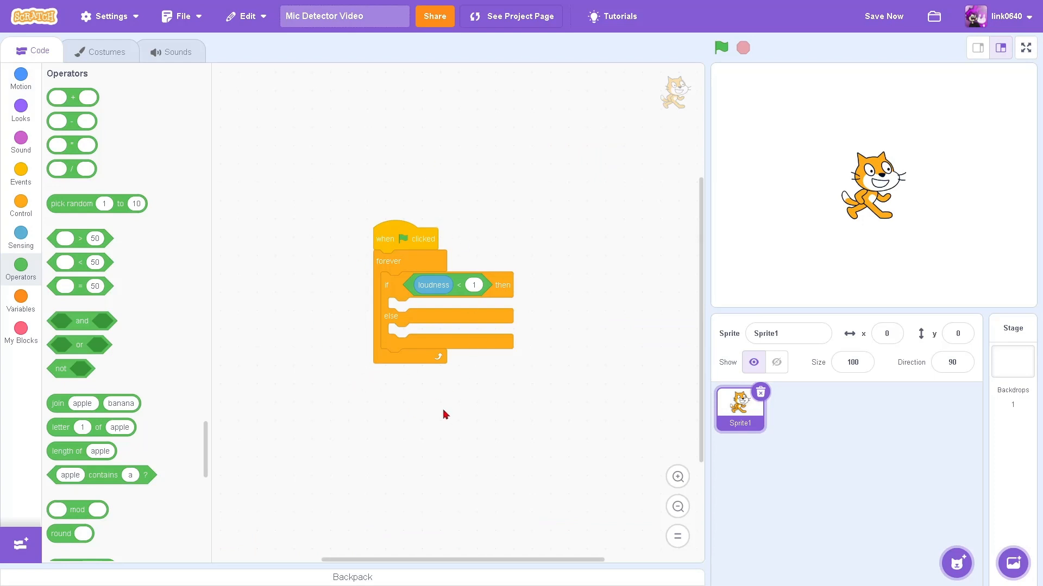
pyautogui.moveTo(324, 388)
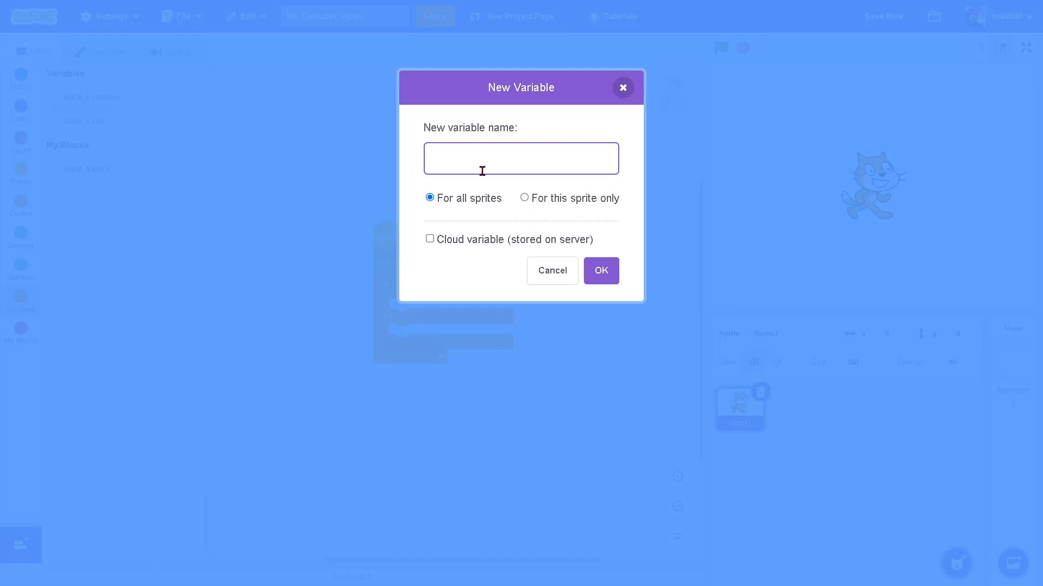
# - Name the new variable 'Mic Detected' and confirm it
pyautogui.write('Mic Detected')
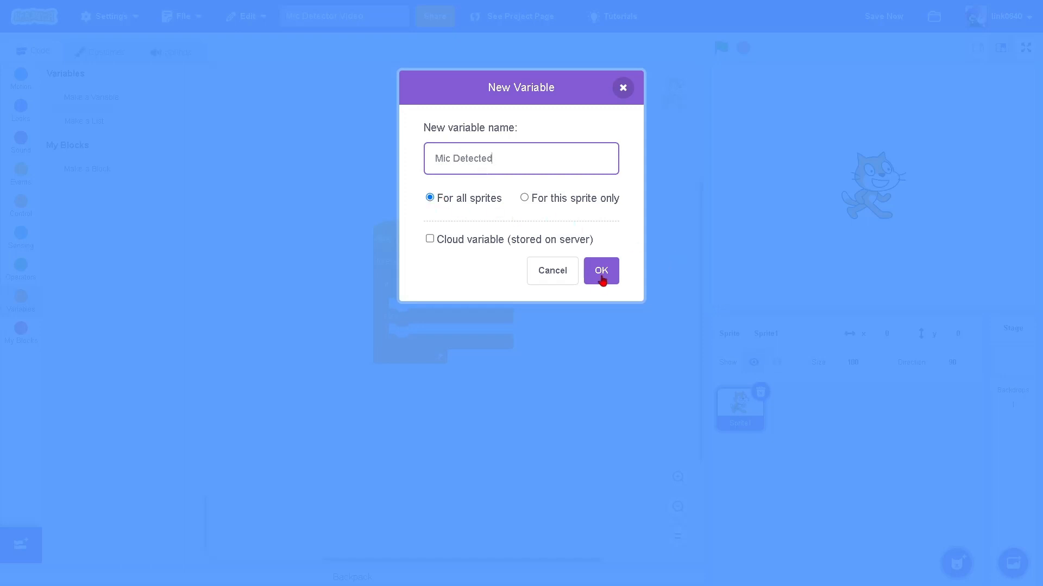
pyautogui.click(600, 271)
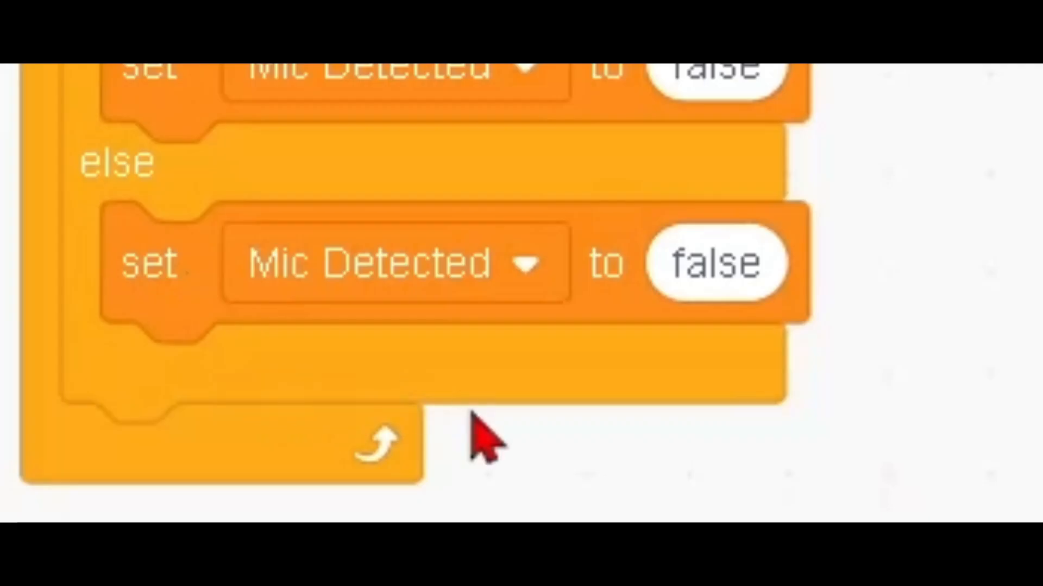
# - Change the else branch's set Mic Detected value from false to true
pyautogui.click(742, 273)
pyautogui.write('true')
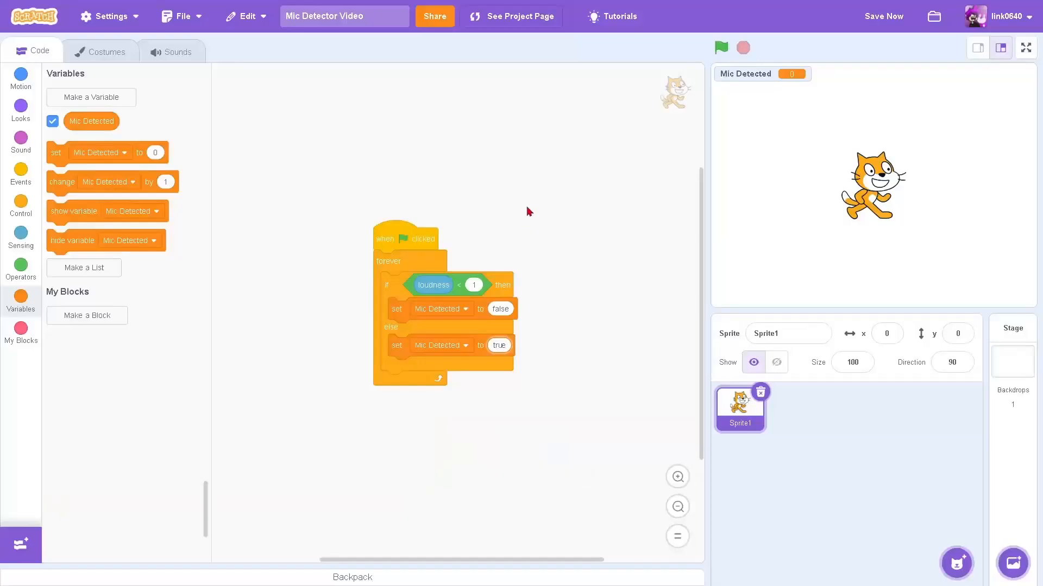
# - Run the script and watch the full-screen stage show Mic Detected true, then exit
pyautogui.click(722, 47)
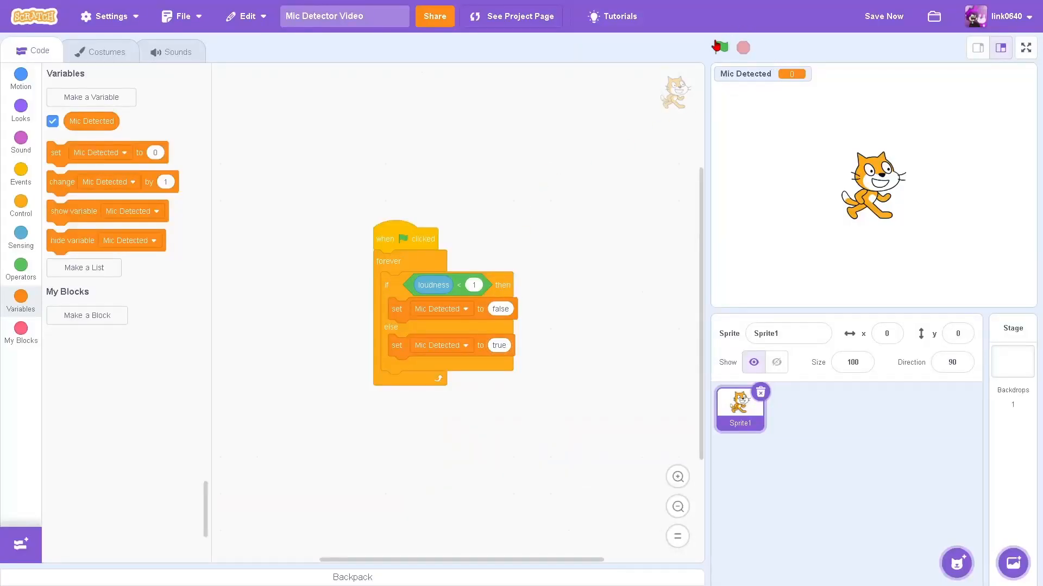
pyautogui.click(1026, 48)
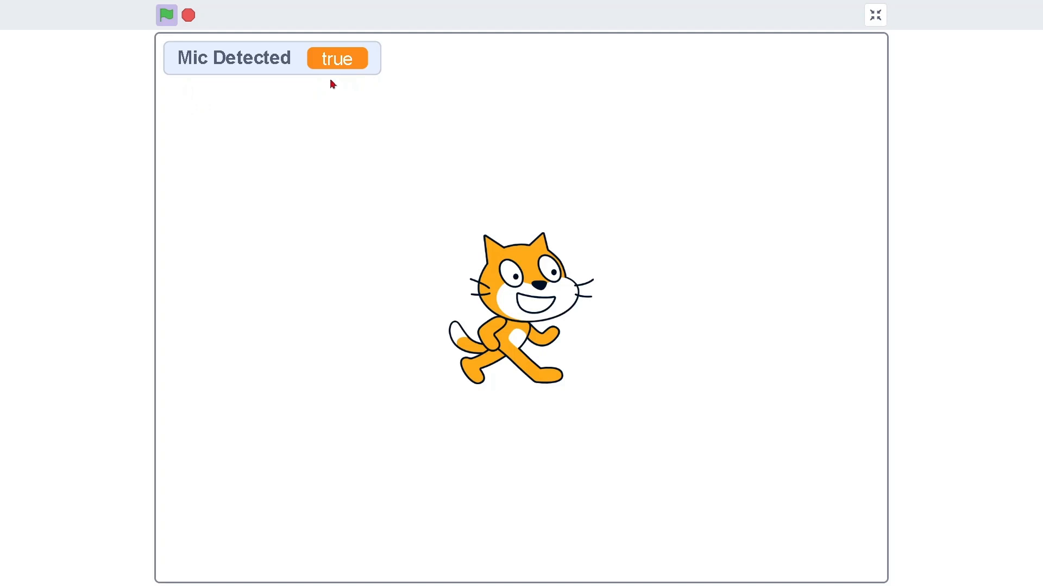
pyautogui.moveTo(556, 218)
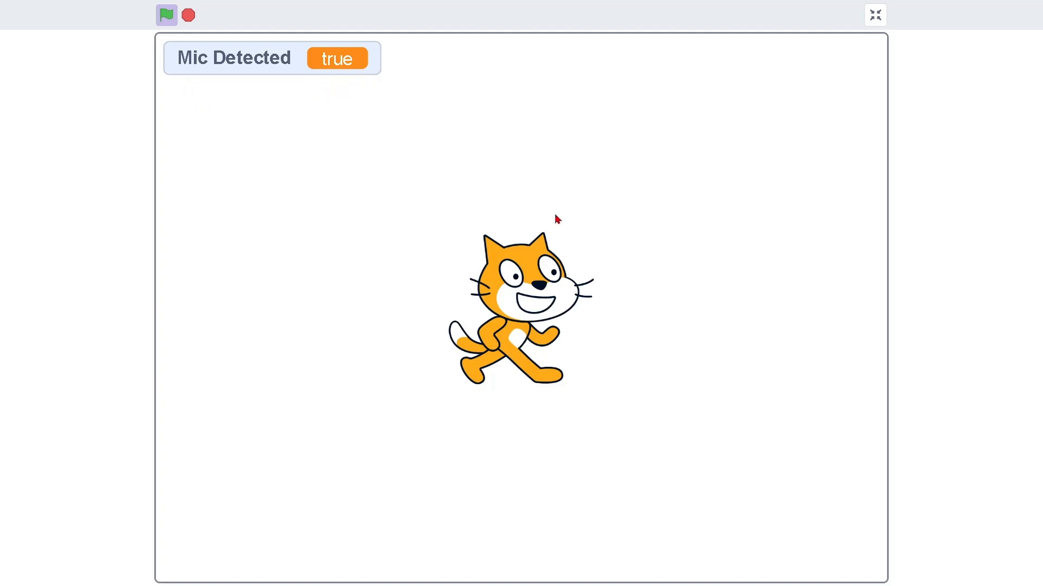
pyautogui.moveTo(439, 97)
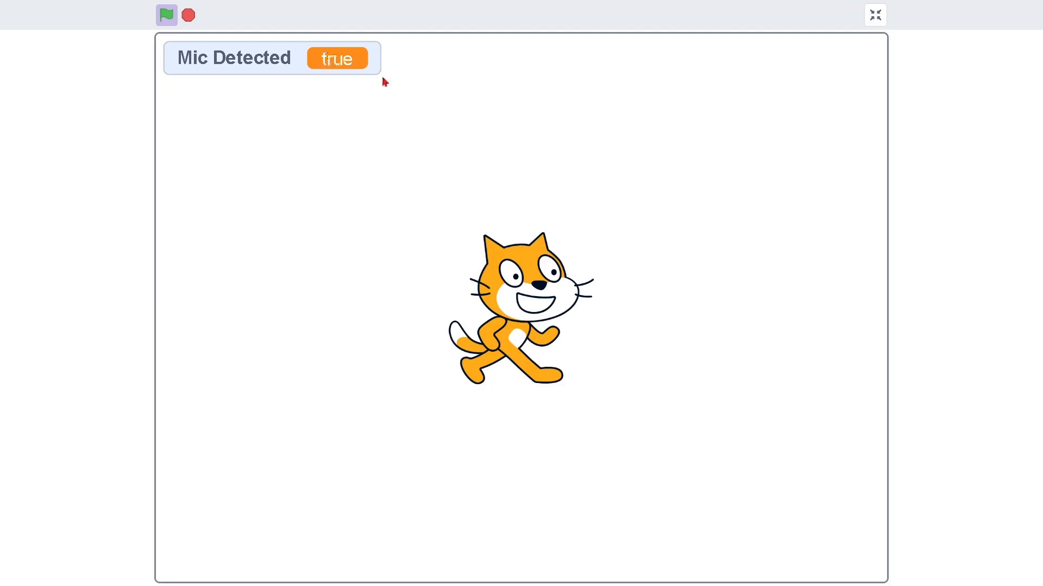
pyautogui.moveTo(332, 135)
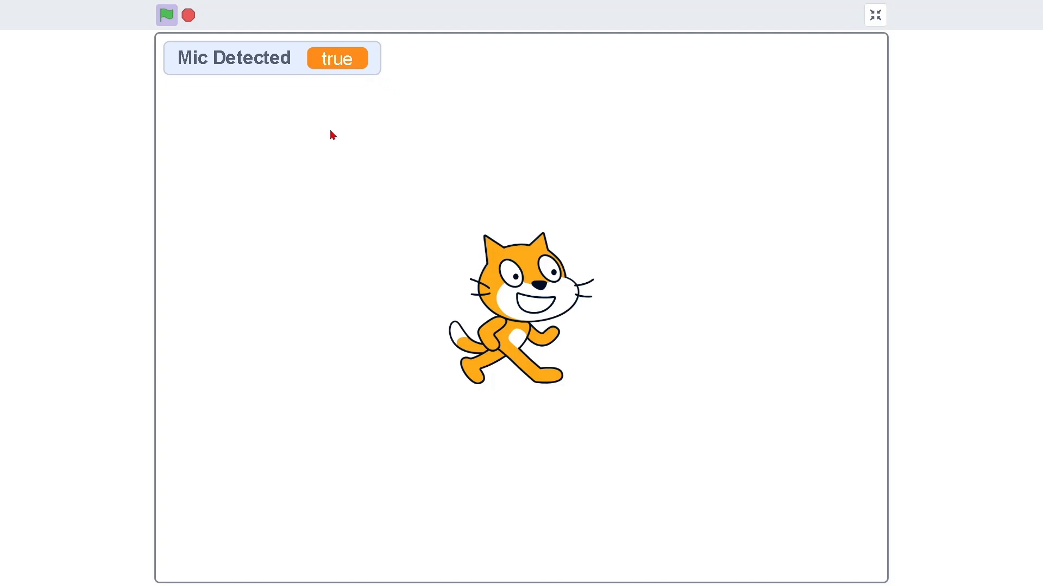
pyautogui.moveTo(711, 204)
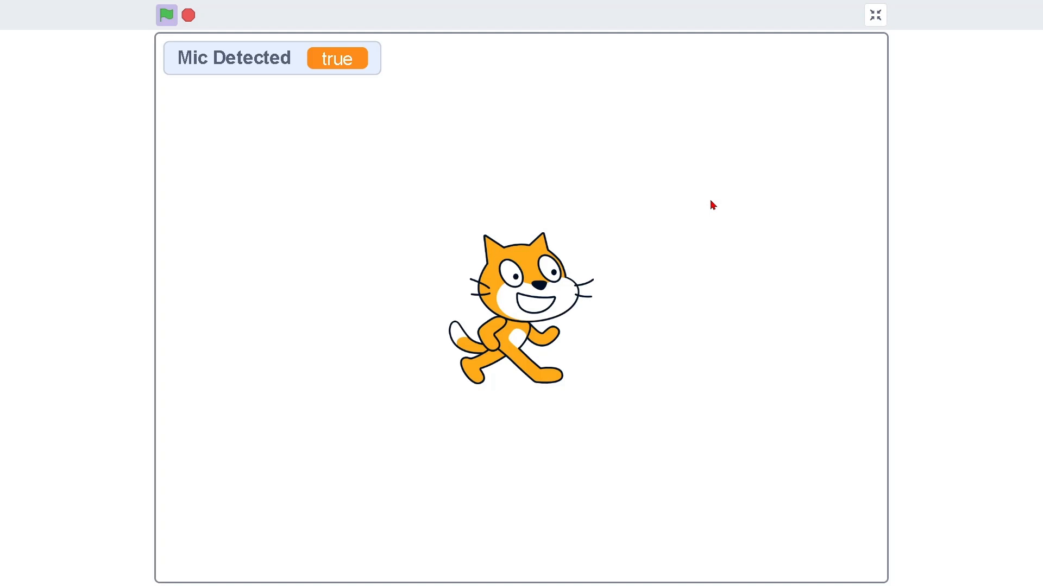
pyautogui.click(876, 15)
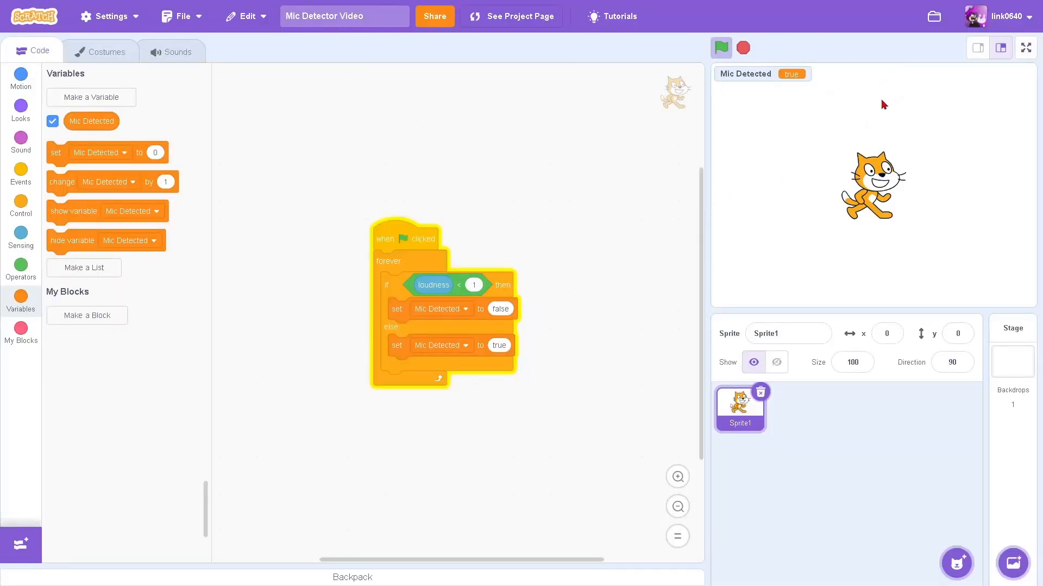
pyautogui.moveTo(835, 401)
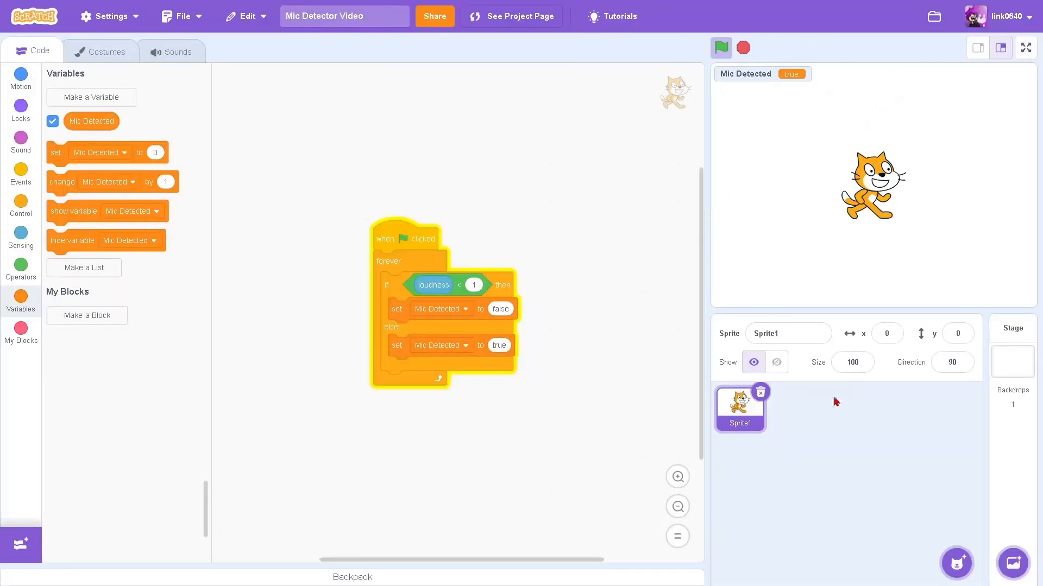